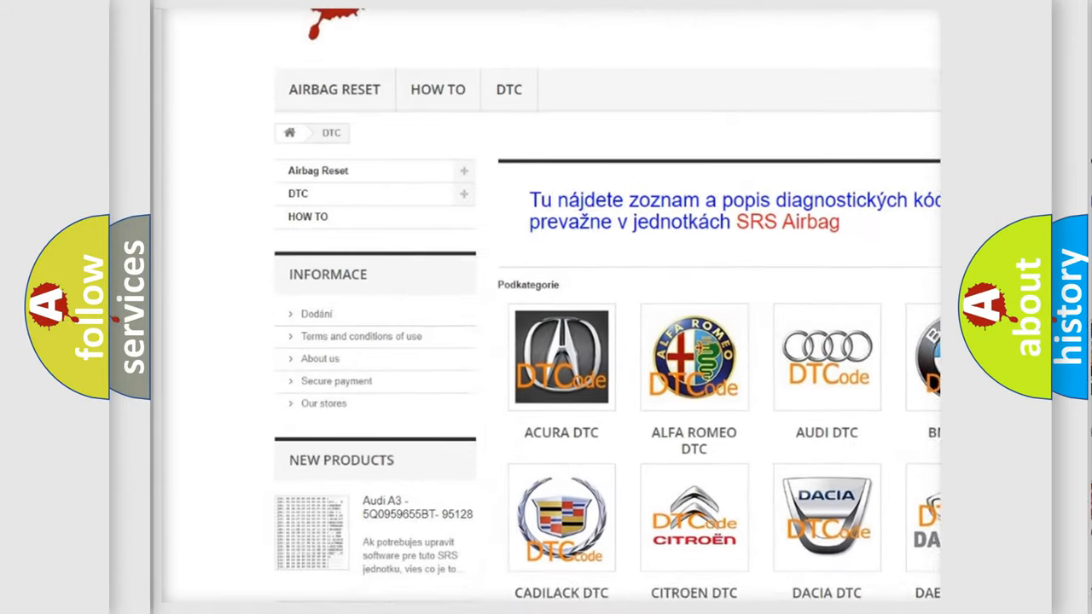
{"action": "scroll", "scroll_direction": "down", "scroll_amount": 3}
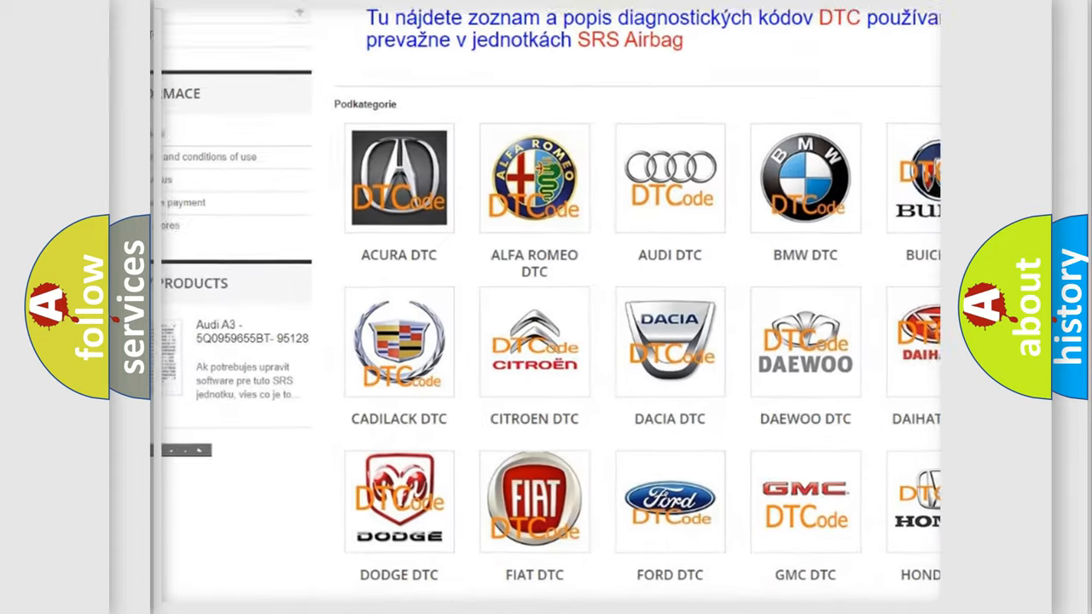
{"action": "scroll", "scroll_direction": "down", "scroll_amount": 3}
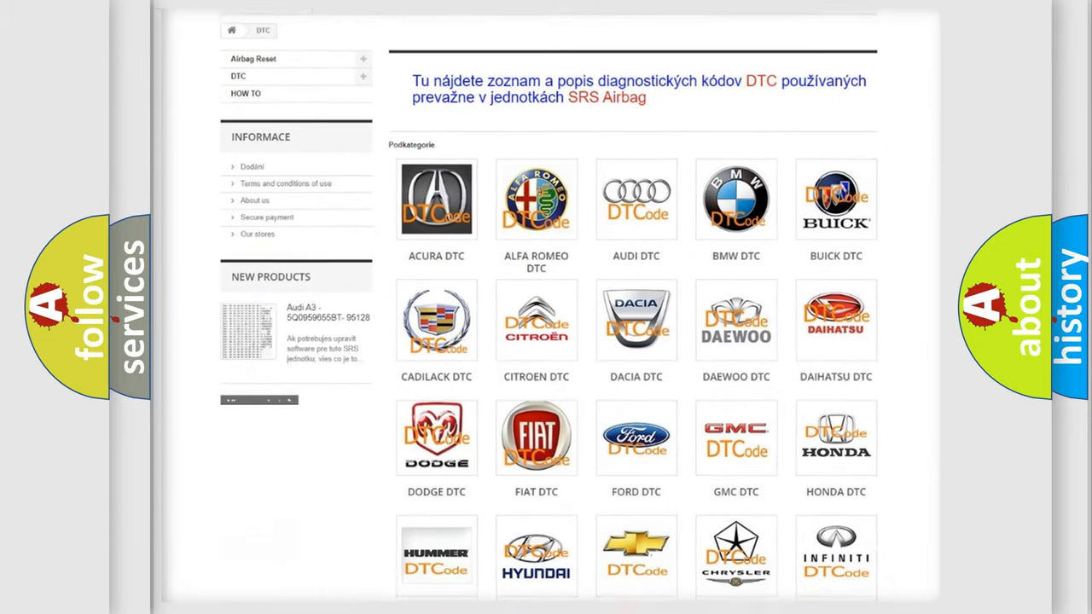
{"action": "scroll", "scroll_direction": "down", "scroll_amount": 3}
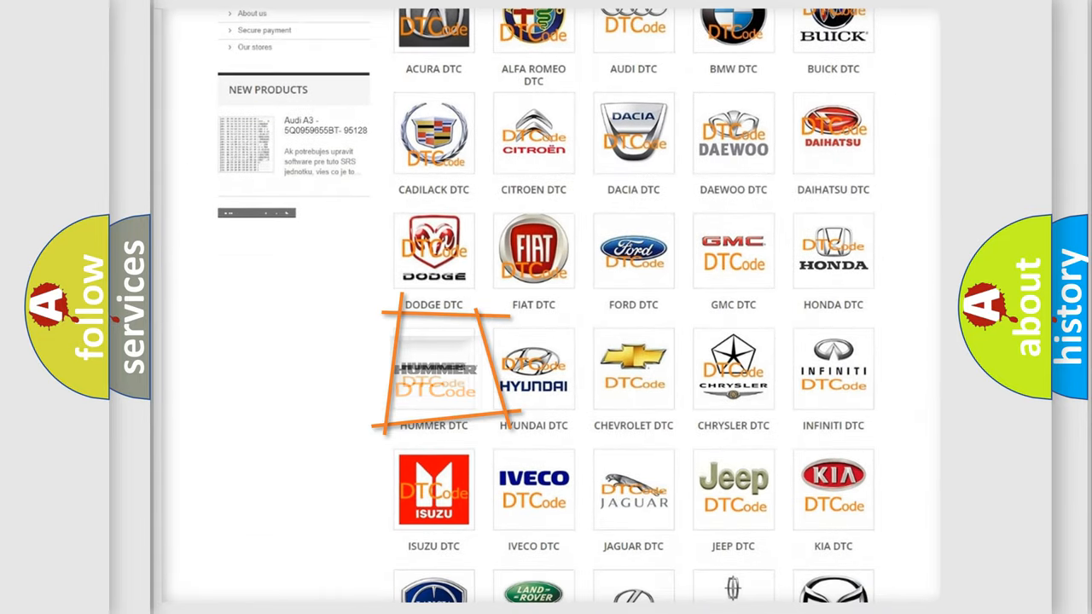